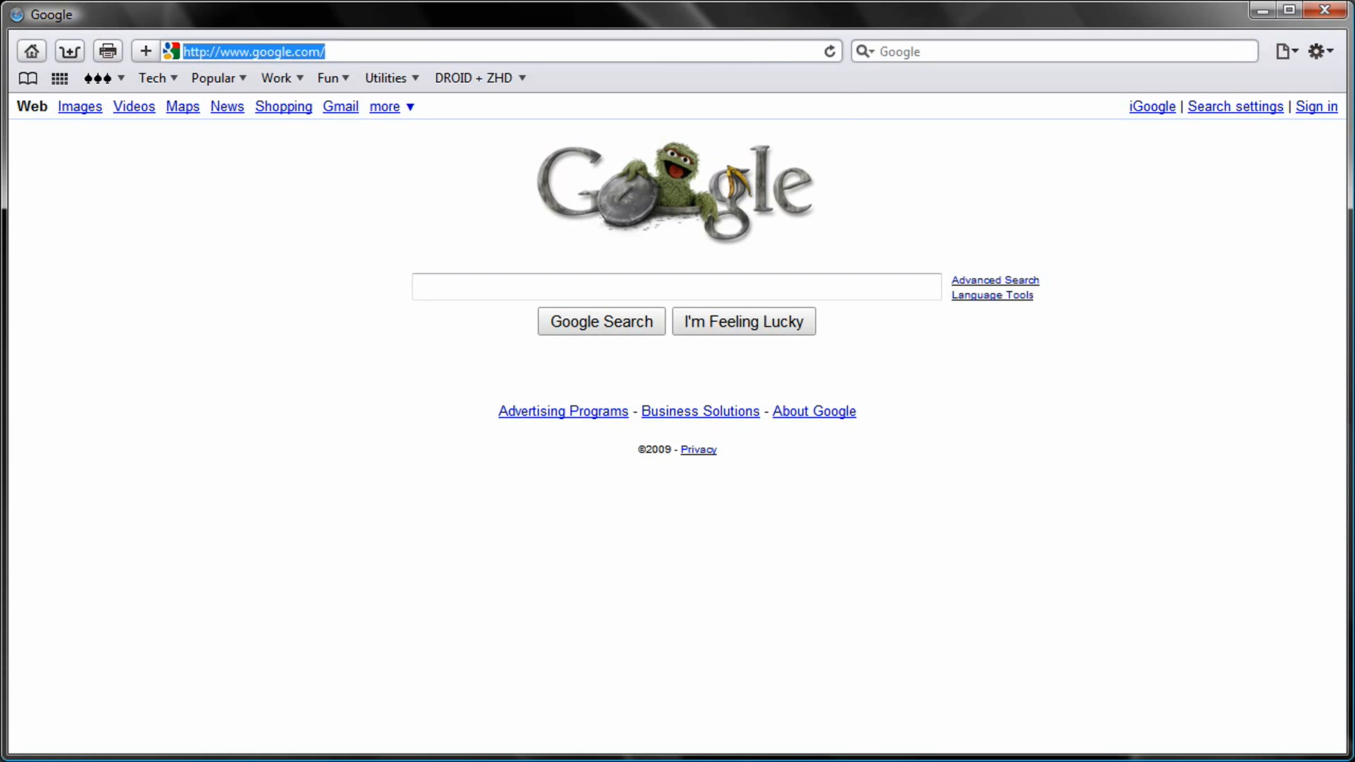
pyautogui.write('www.squared5.com/')
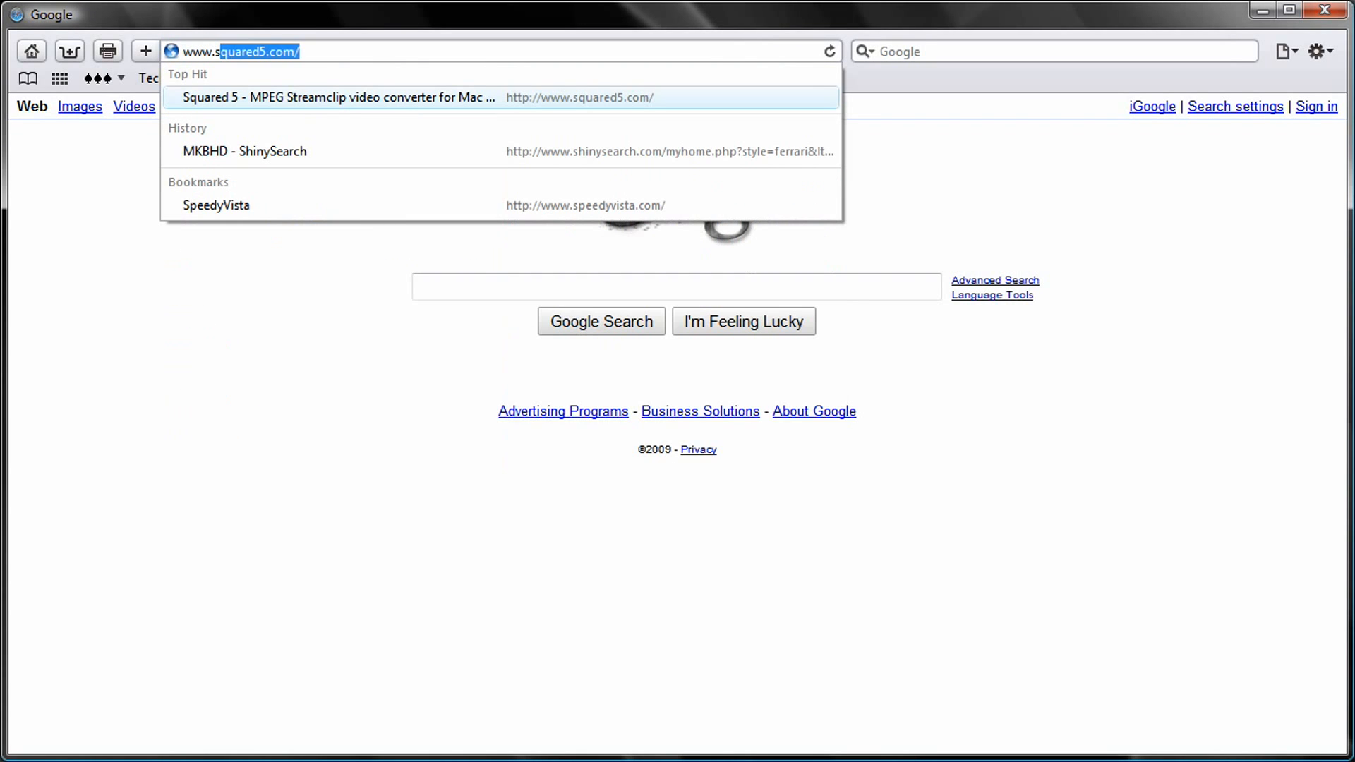
pyautogui.click(337, 97)
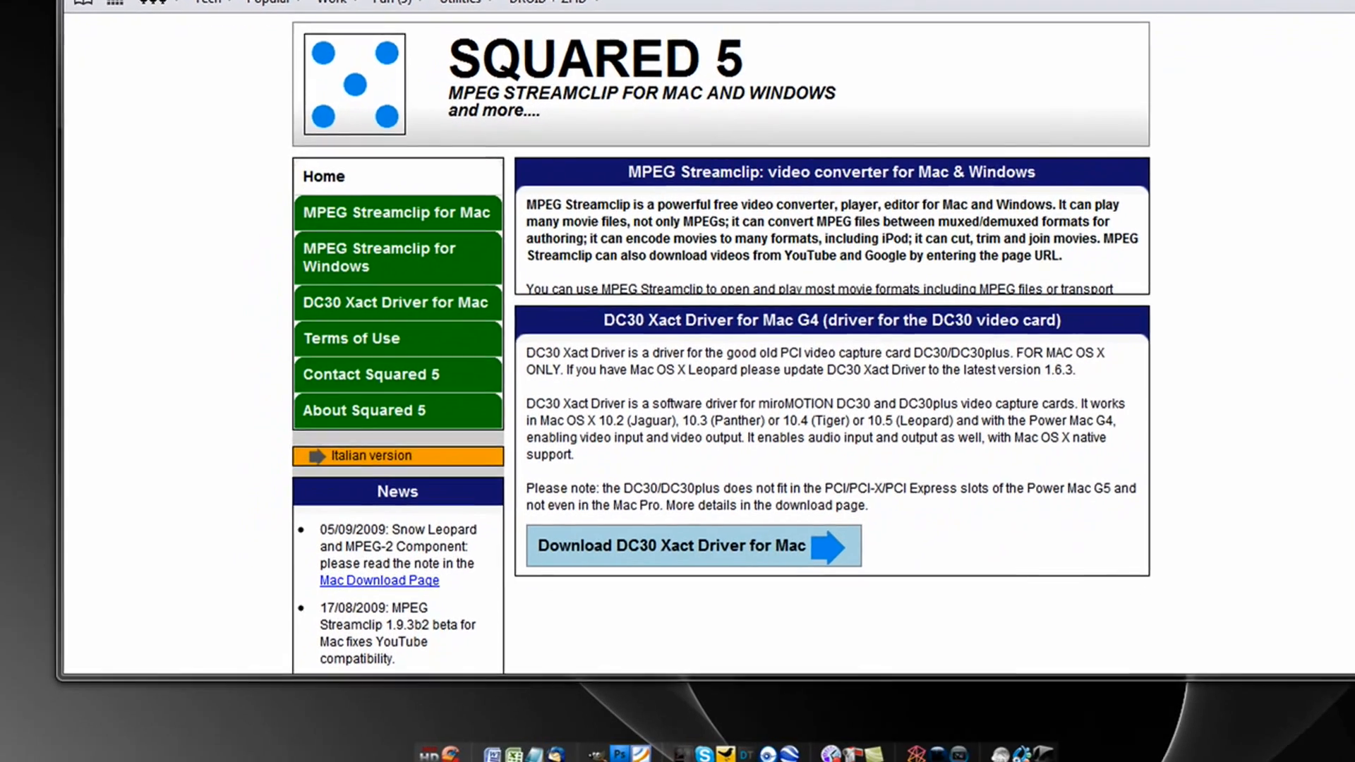
# Launch MPEG Streamclip from the Start menu's program list
pyautogui.click(32, 745)
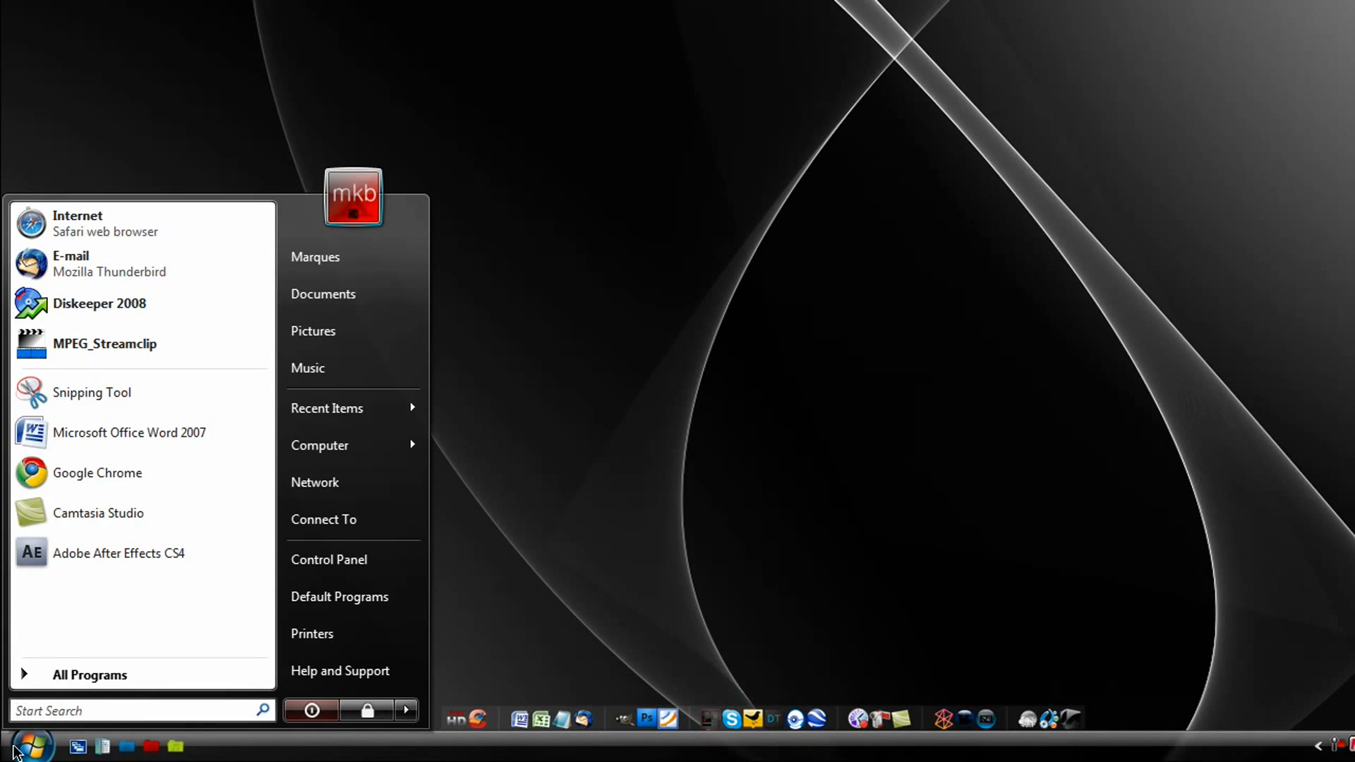
pyautogui.moveTo(103, 343)
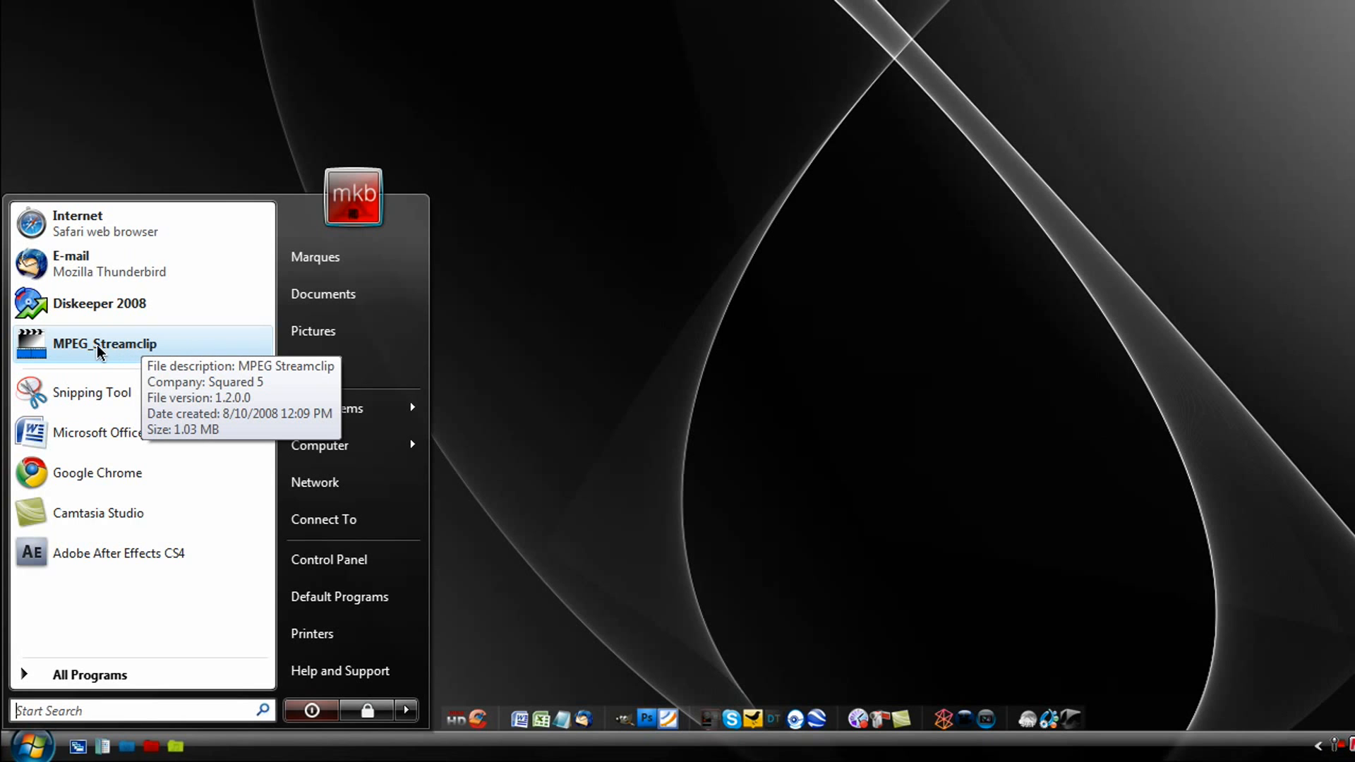
pyautogui.click(103, 343)
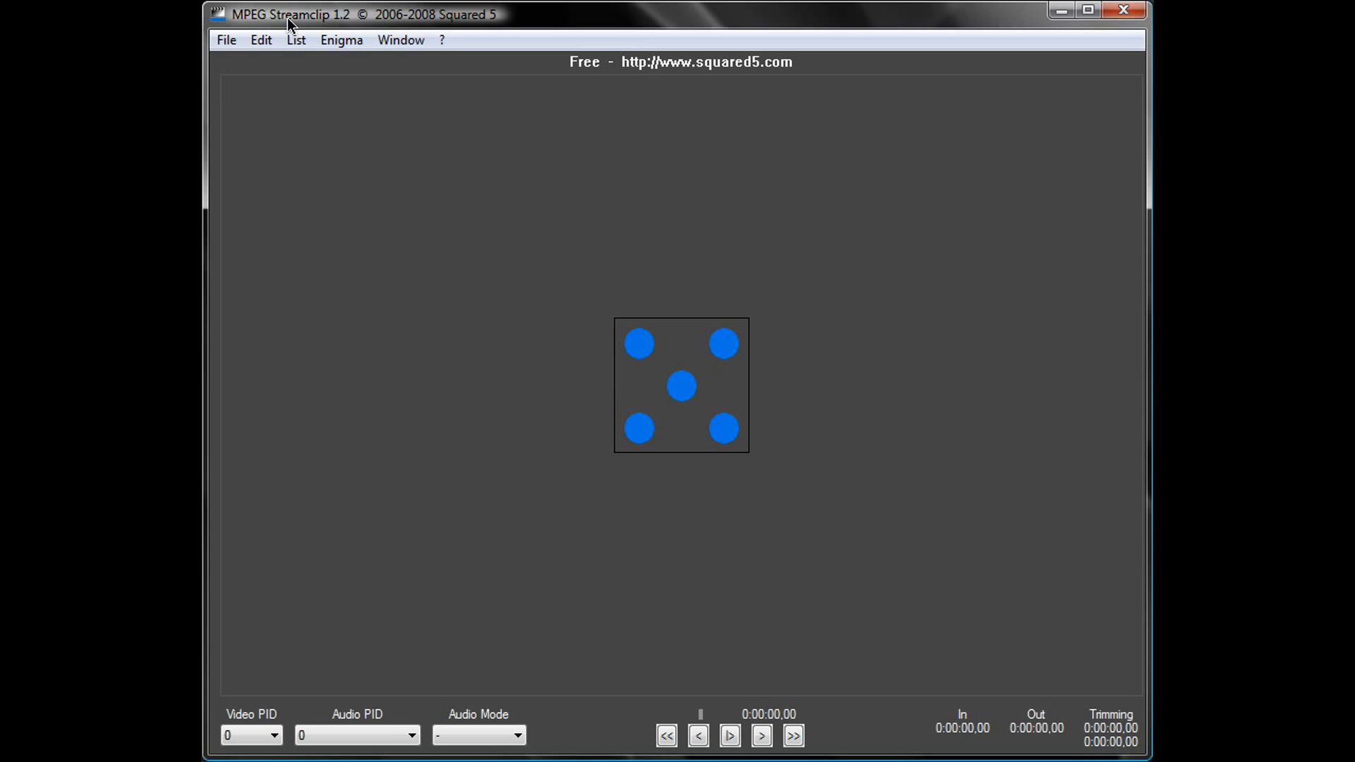
pyautogui.click(226, 39)
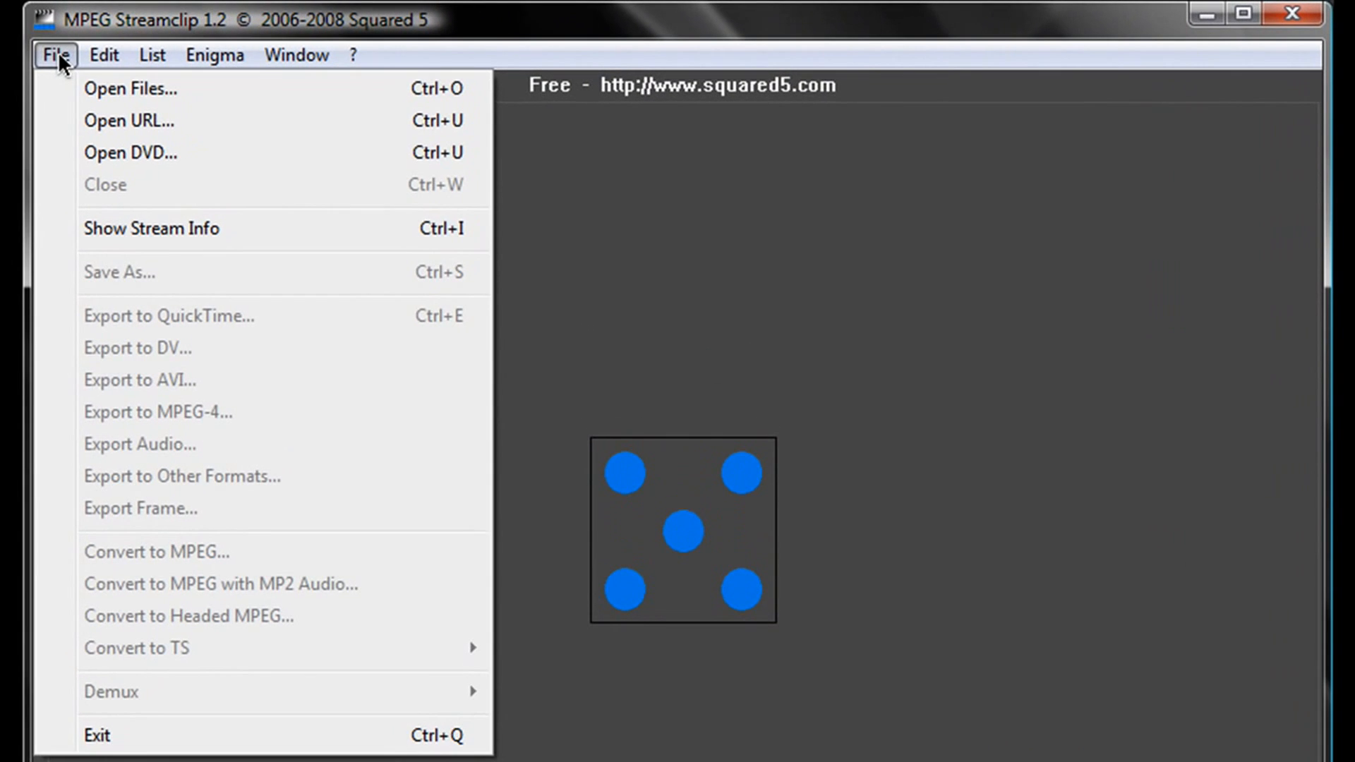
pyautogui.click(151, 55)
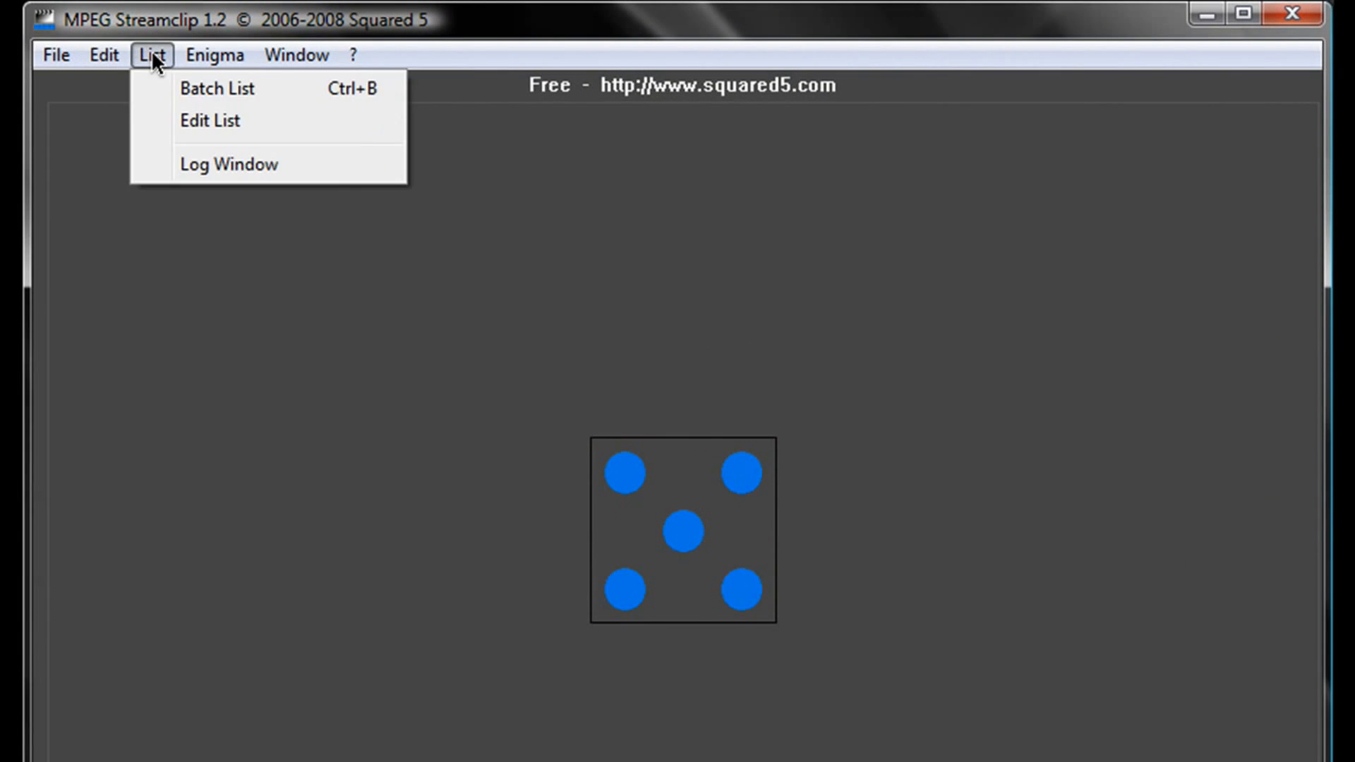
pyautogui.click(297, 55)
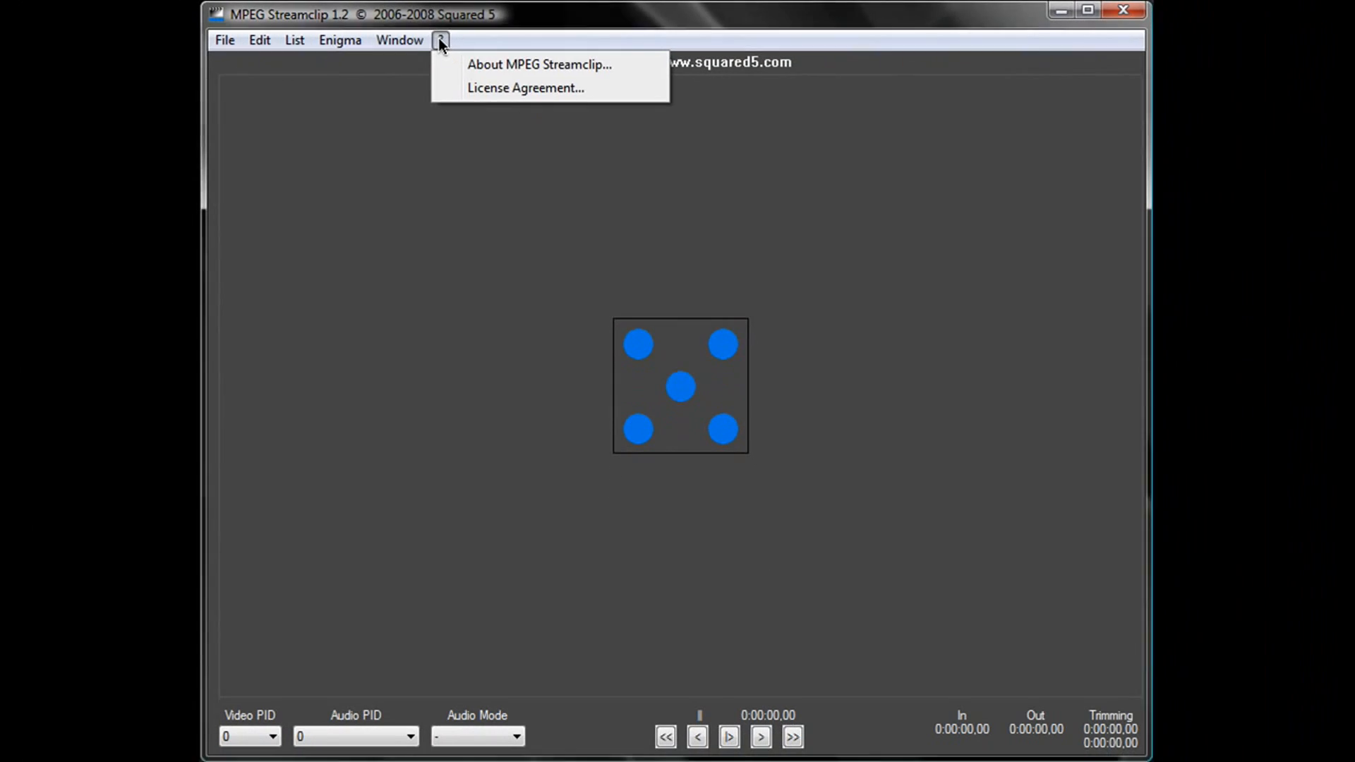
pyautogui.click(441, 39)
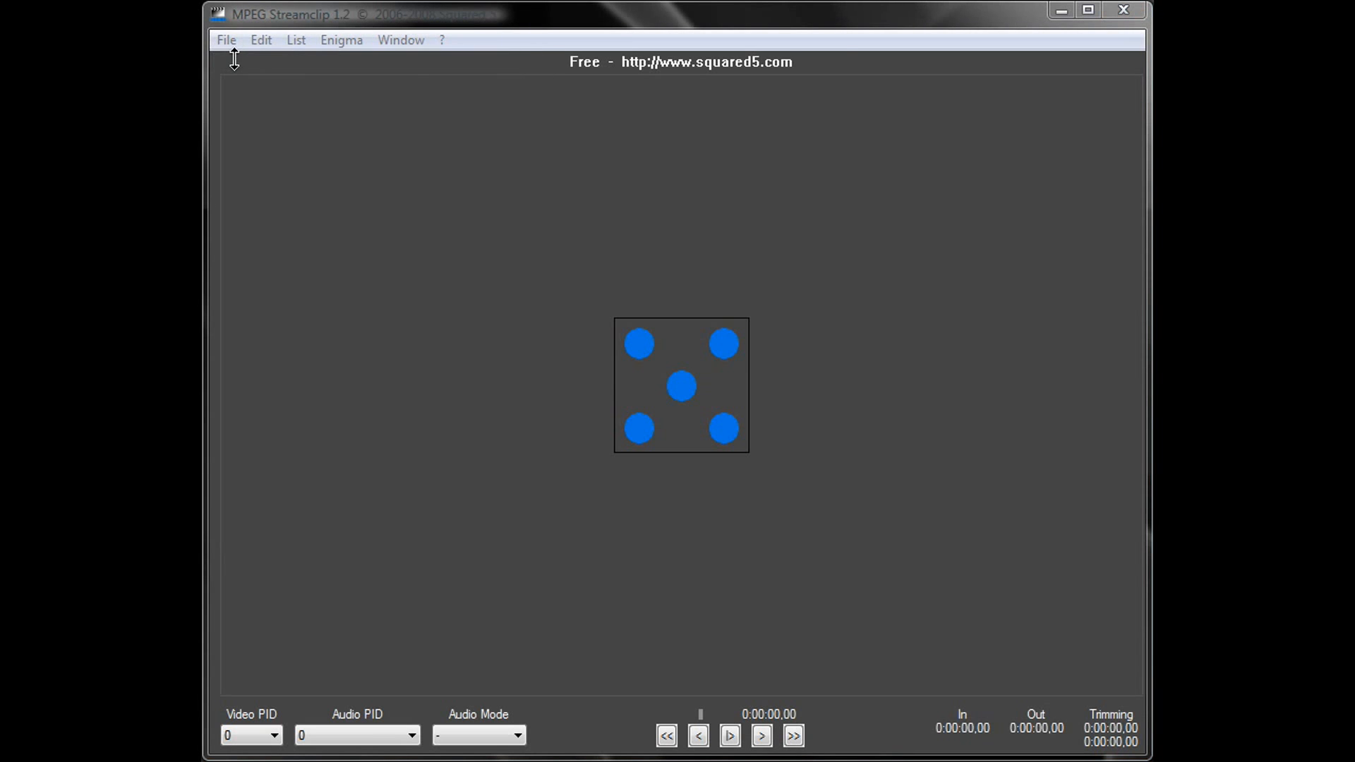
# Load INTRODUCTION.mov from the Videos folder and return to its start
pyautogui.click(226, 40)
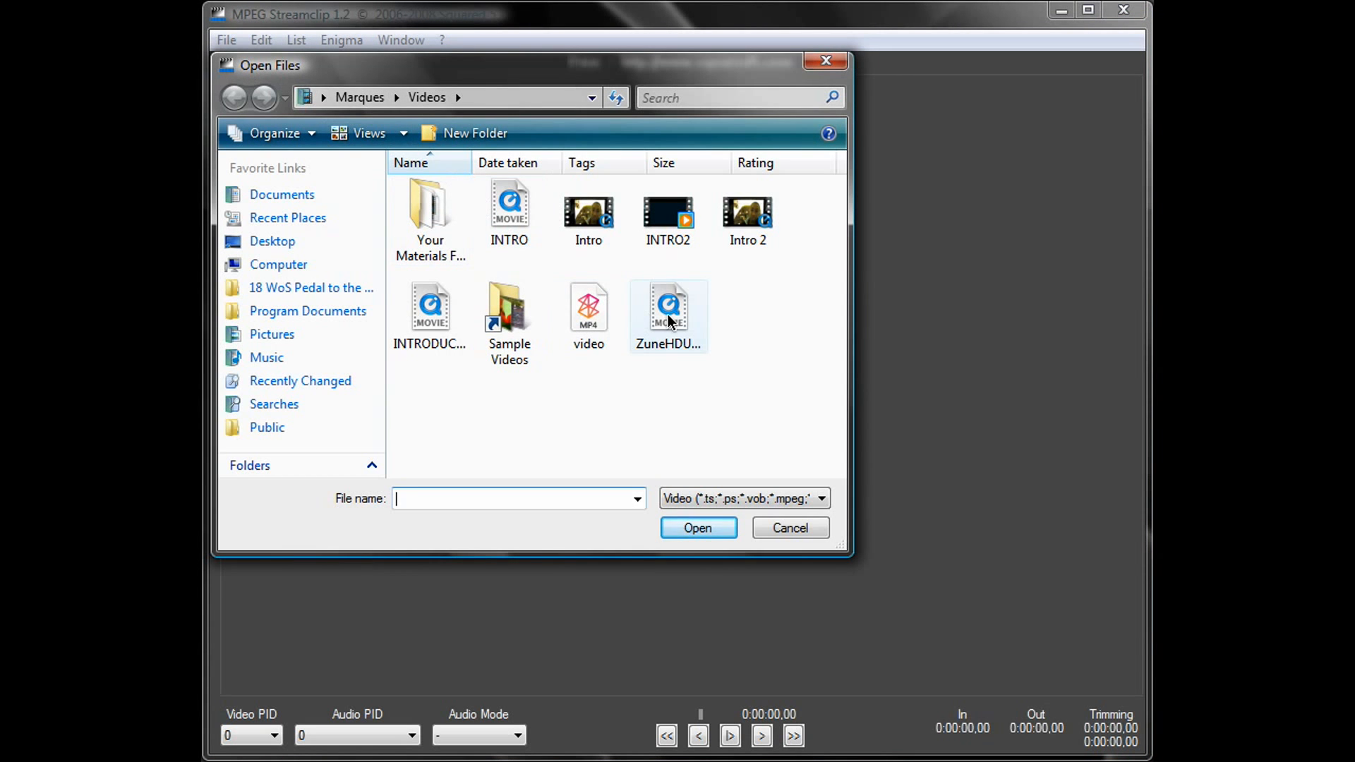
pyautogui.doubleClick(429, 307)
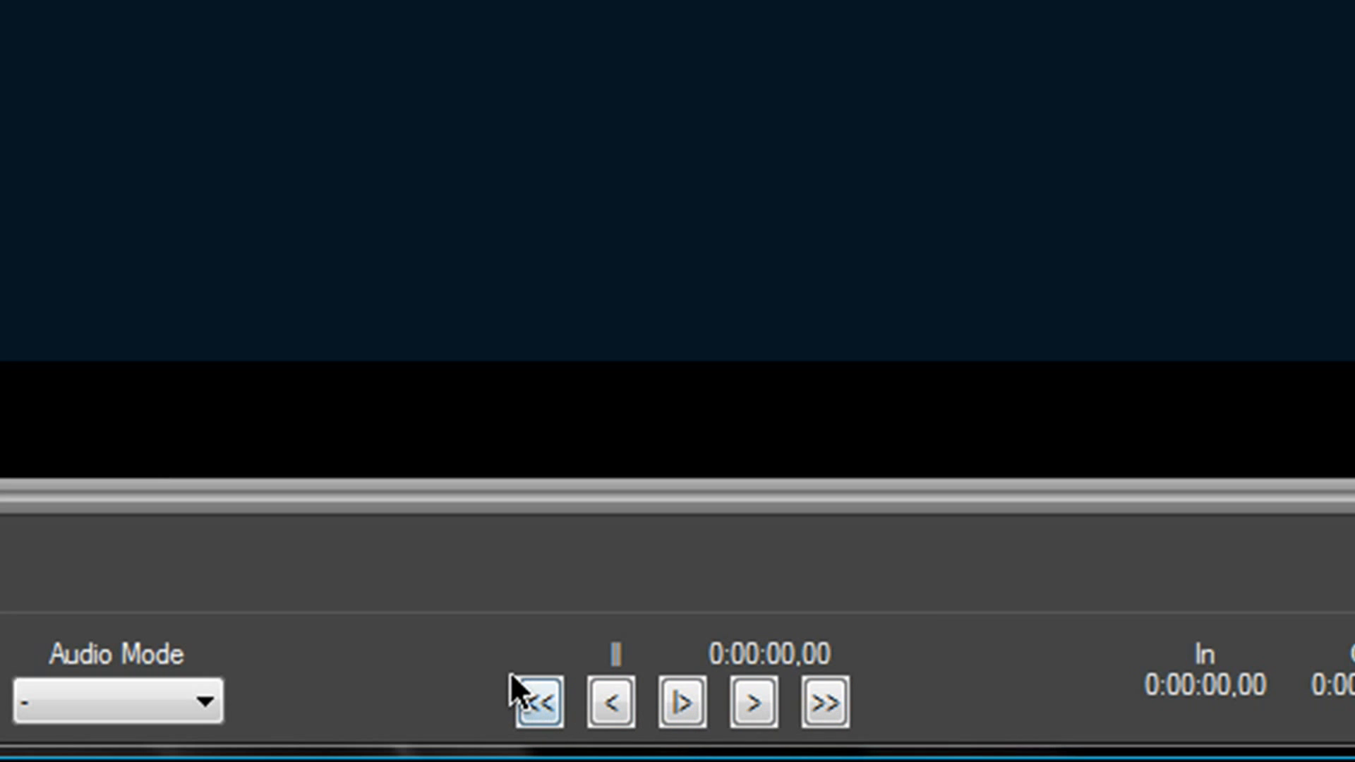
pyautogui.moveTo(469, 607)
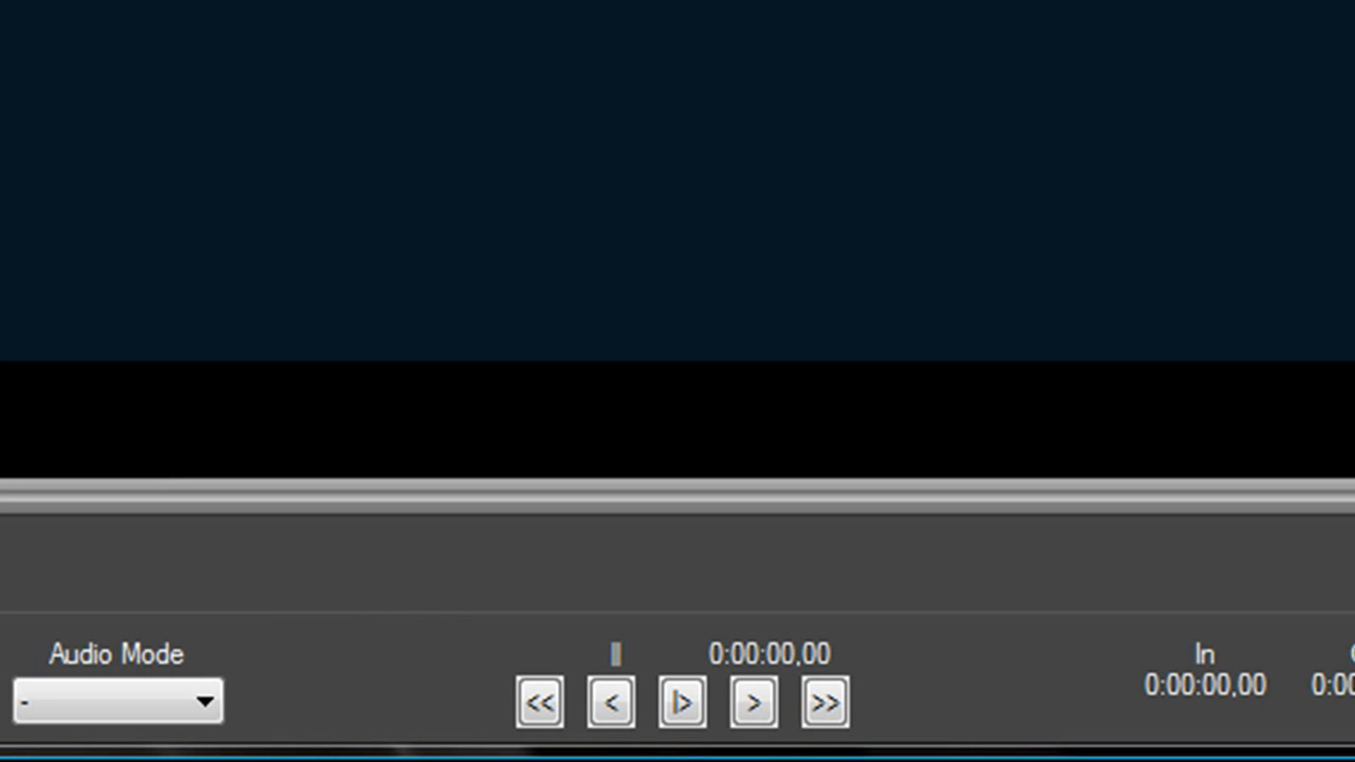
pyautogui.click(226, 40)
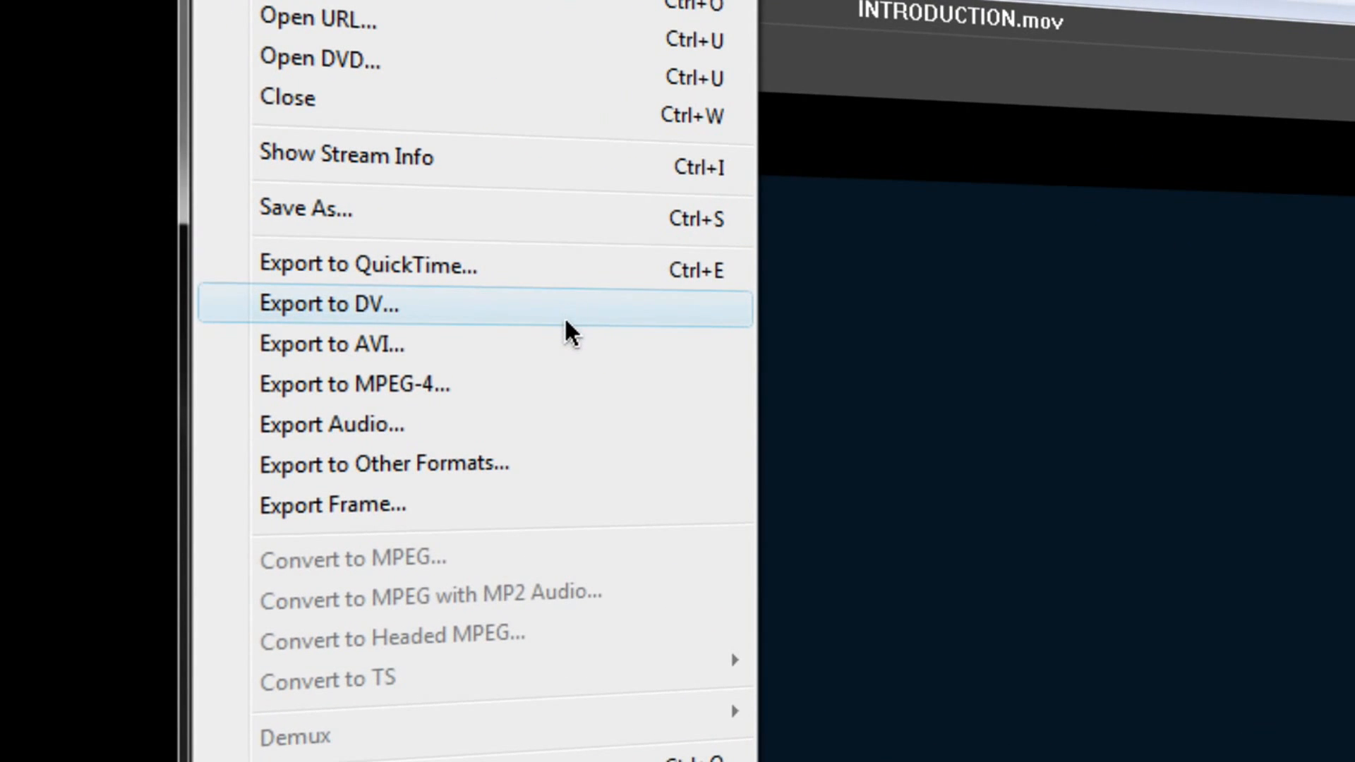
pyautogui.moveTo(545, 384)
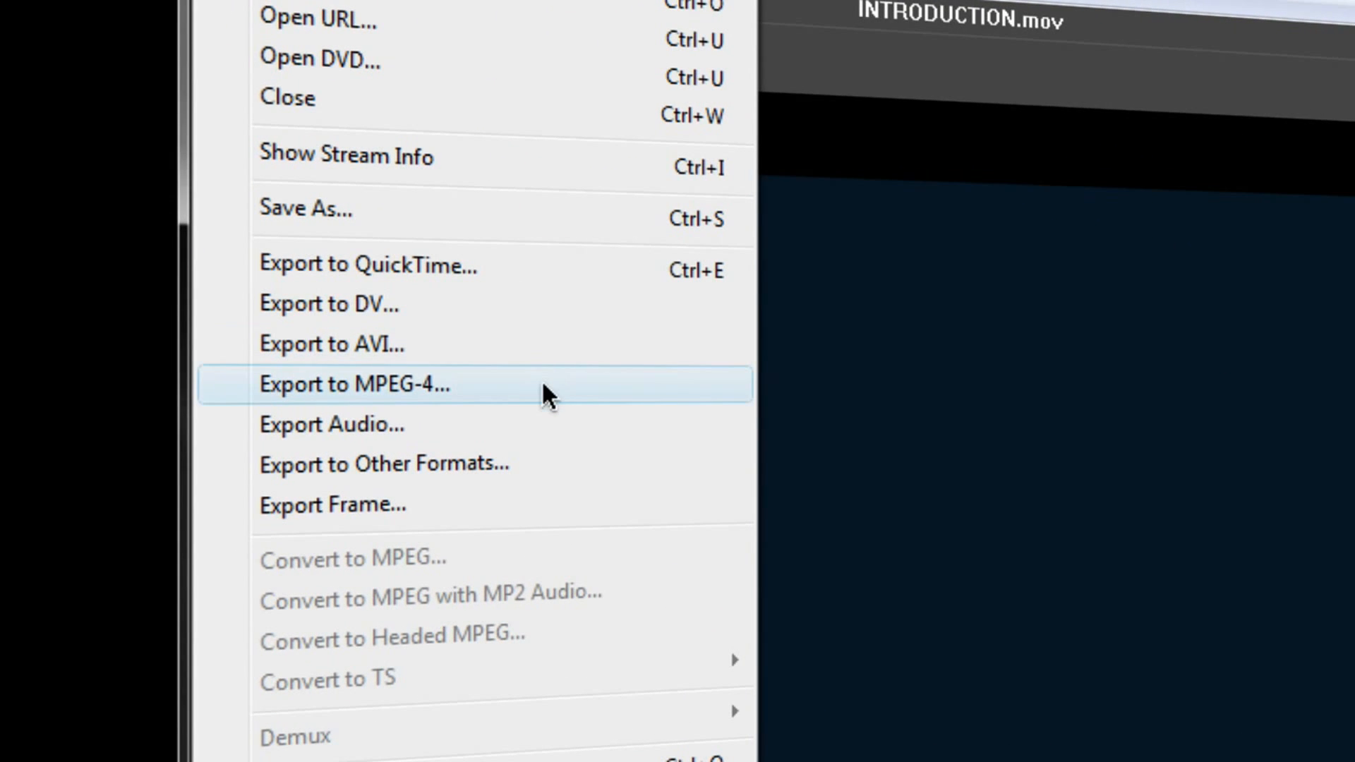
pyautogui.moveTo(570, 399)
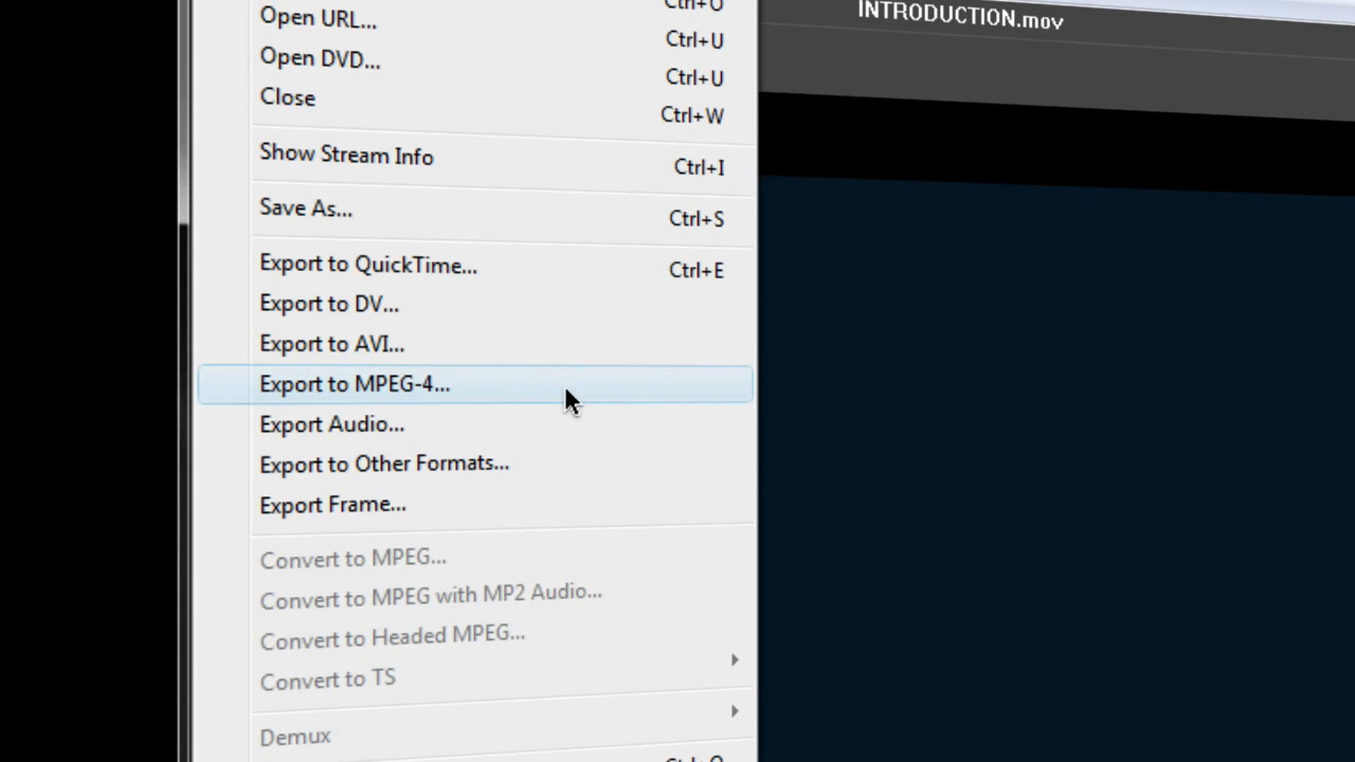
# Configure MPEG-4 export at 70% quality, 30 fps, deinterlaced, 1280x720 HDTV 720p and make the MP4
pyautogui.click(353, 384)
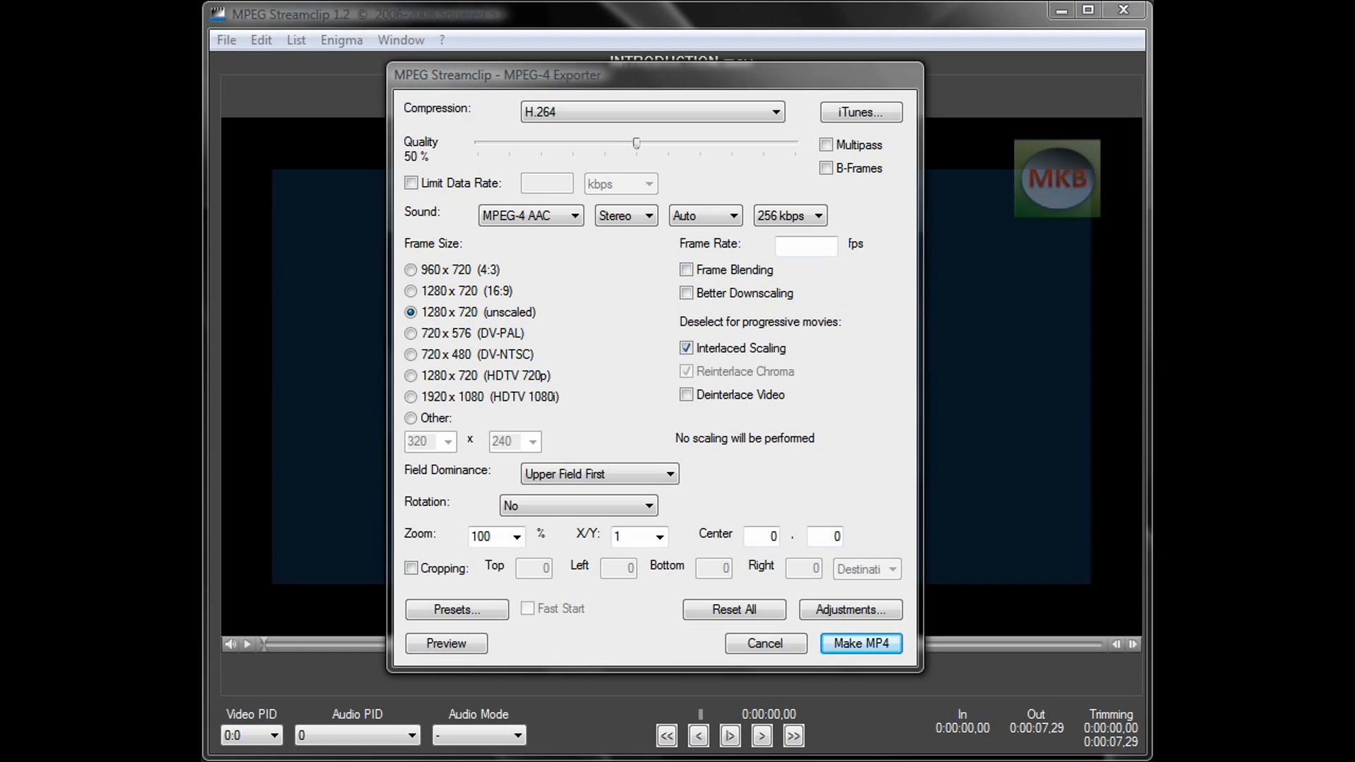
pyautogui.moveTo(761, 94)
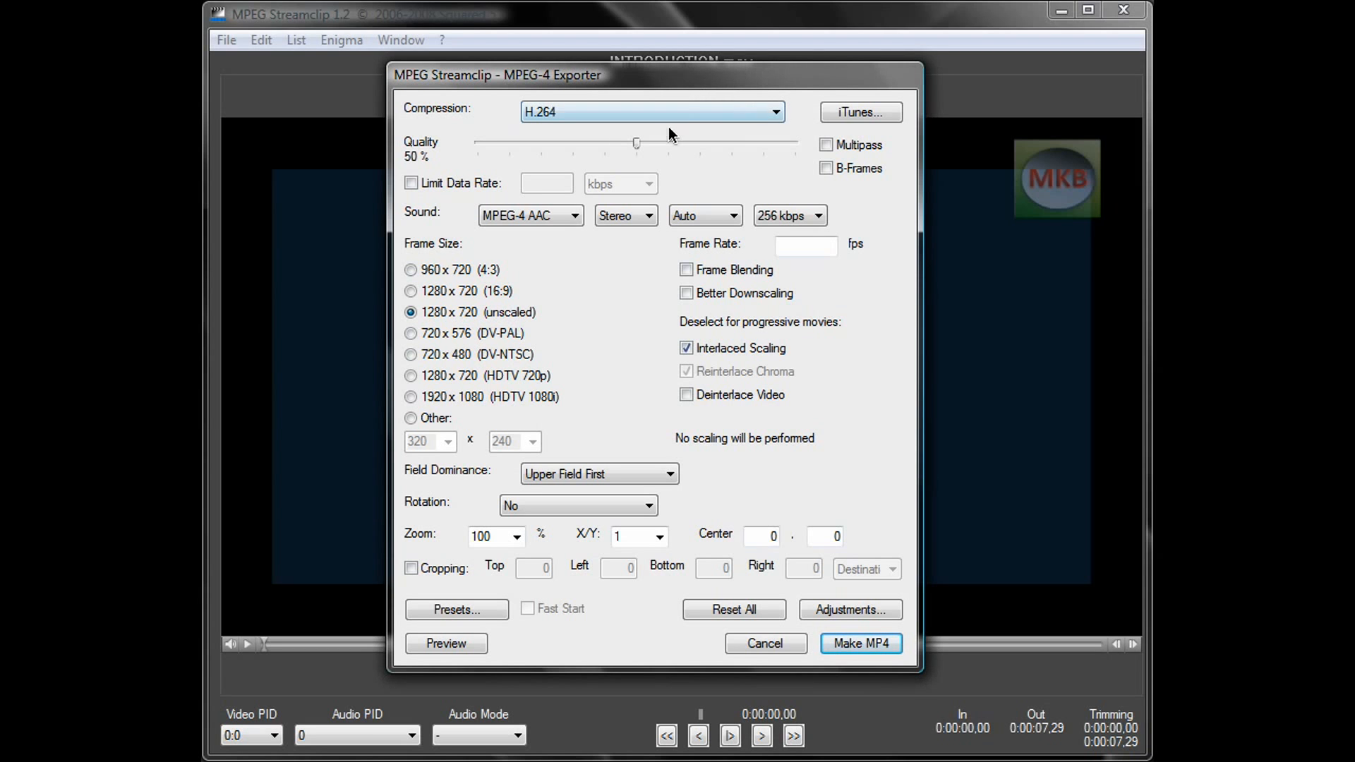
pyautogui.moveTo(636, 143); pyautogui.dragTo(733, 110)
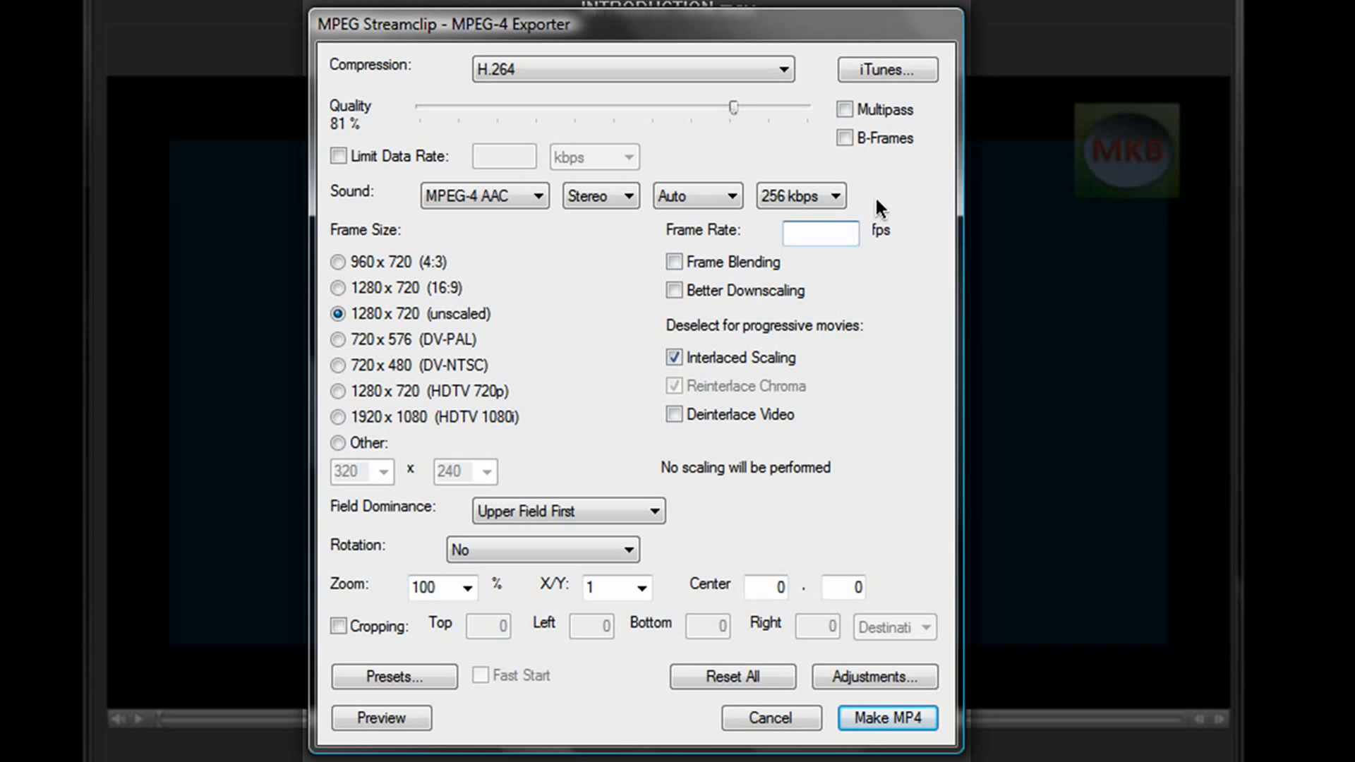
pyautogui.click(674, 413)
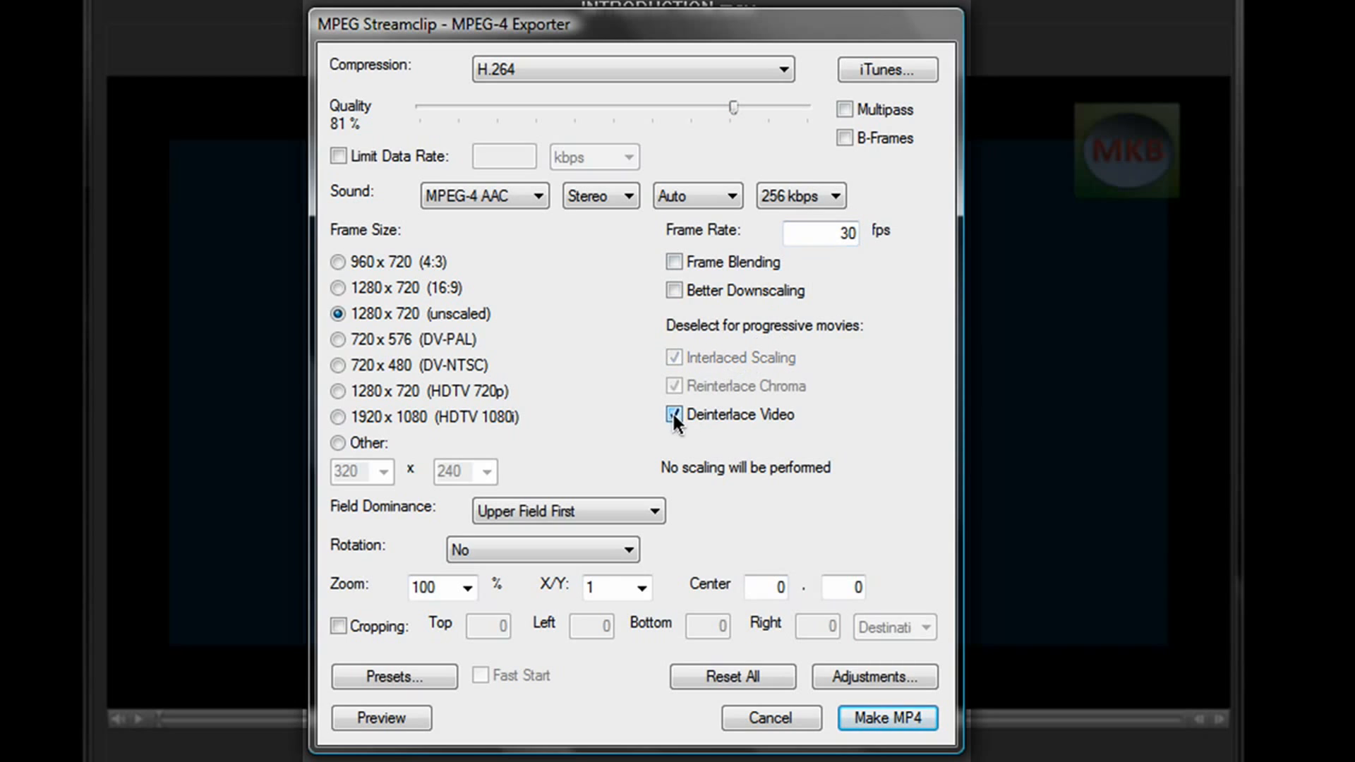
pyautogui.click(338, 391)
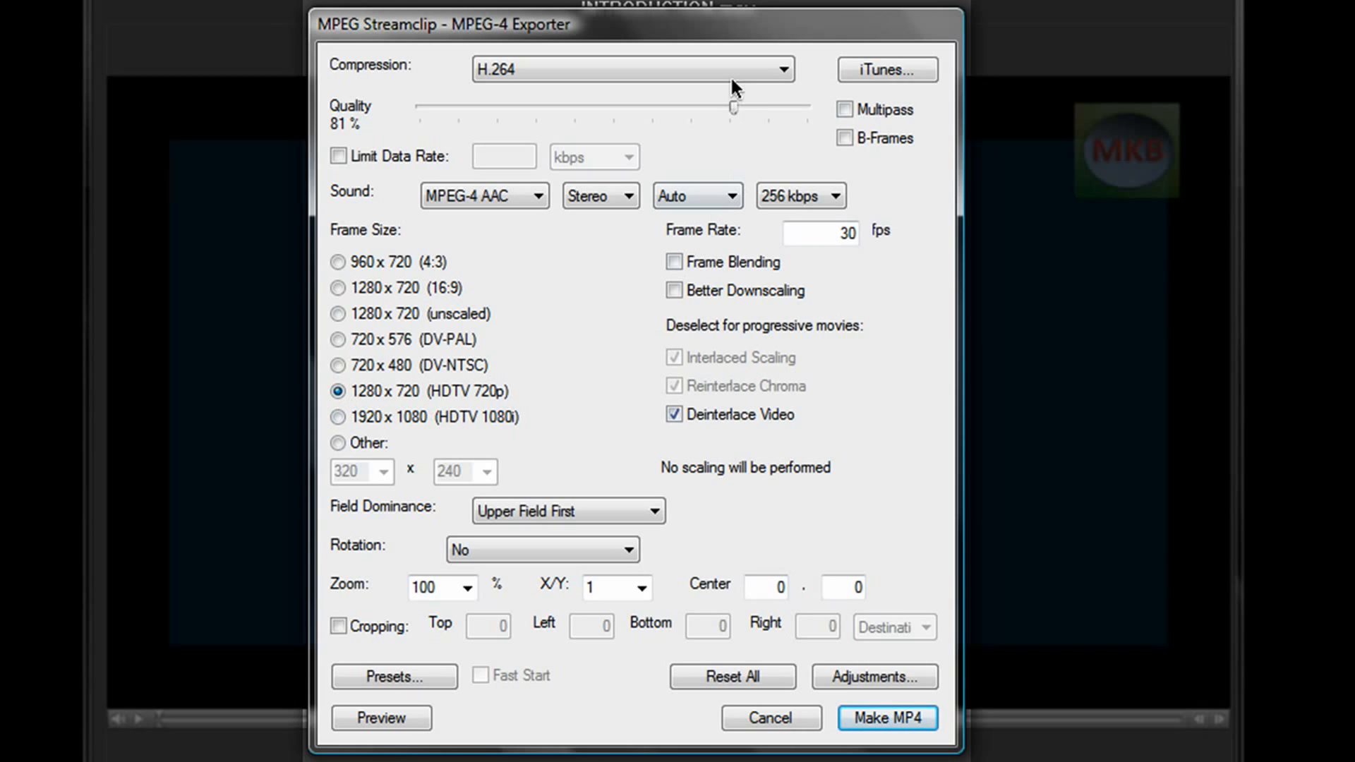
pyautogui.moveTo(733, 106); pyautogui.dragTo(695, 106)
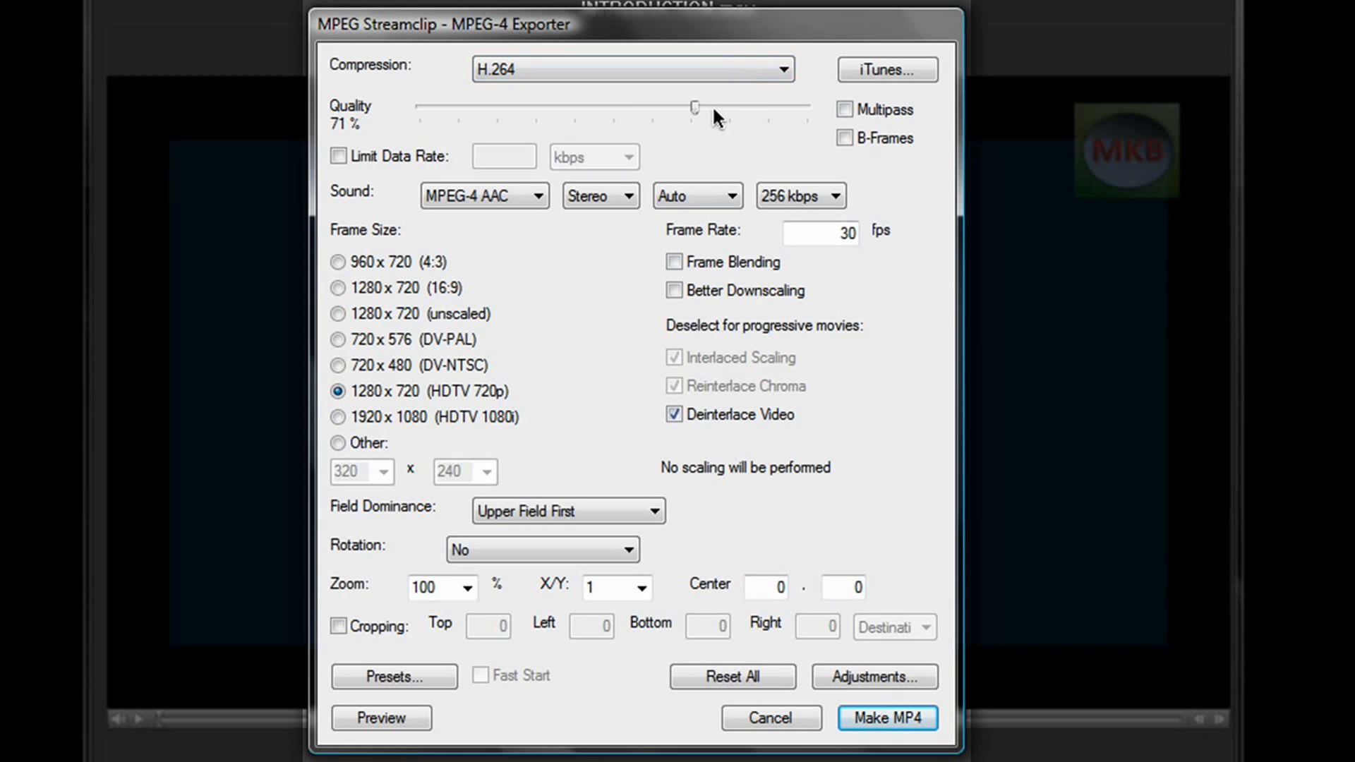
pyautogui.moveTo(696, 106); pyautogui.dragTo(690, 105)
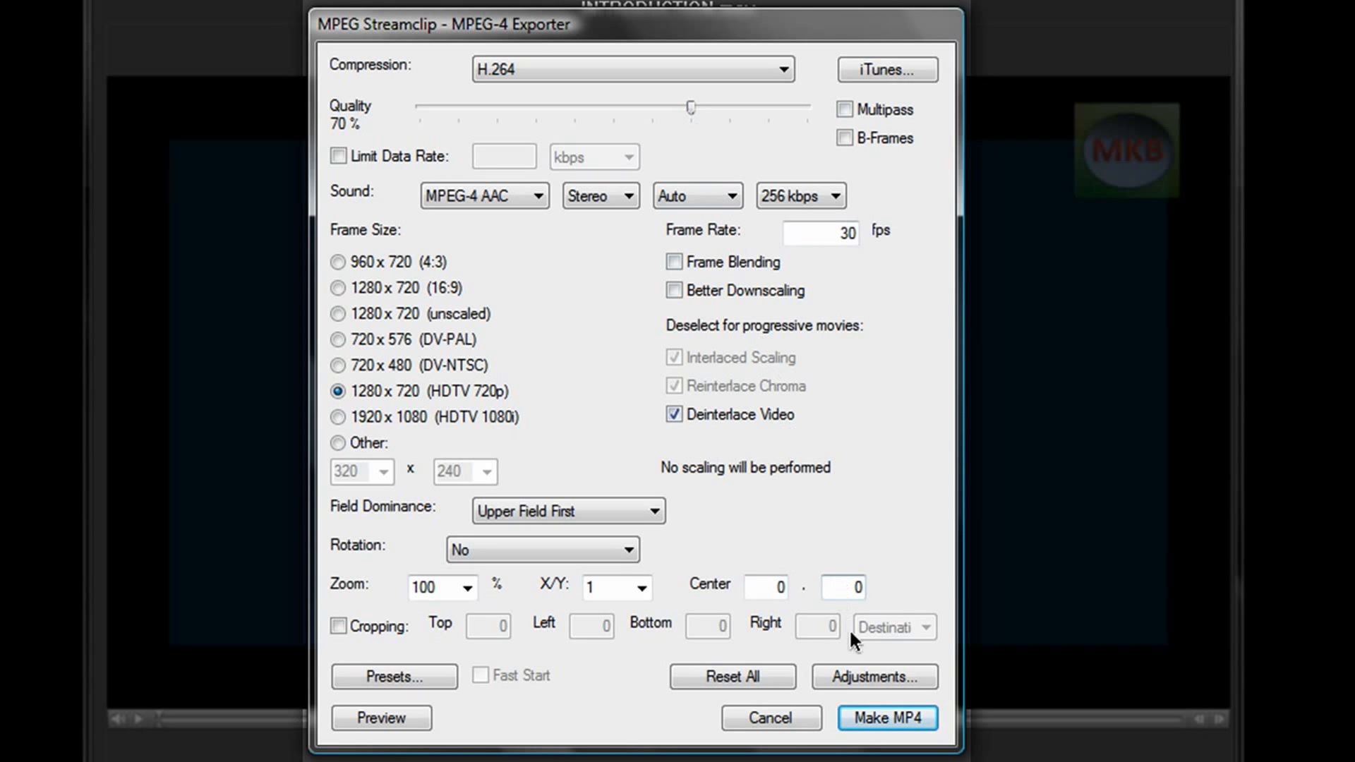
pyautogui.click(887, 719)
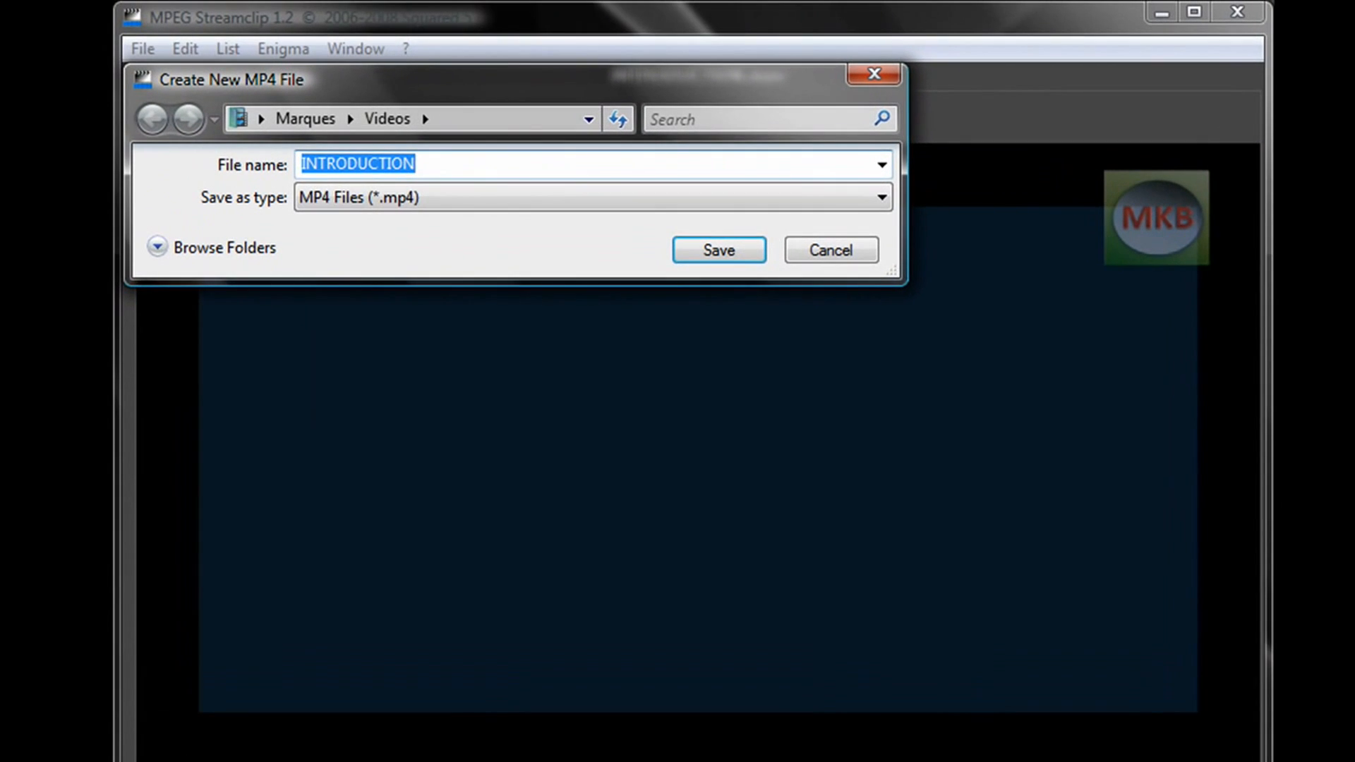
# Save the export as INTRODUCTION.mp4 in the Videos folder
pyautogui.click(717, 250)
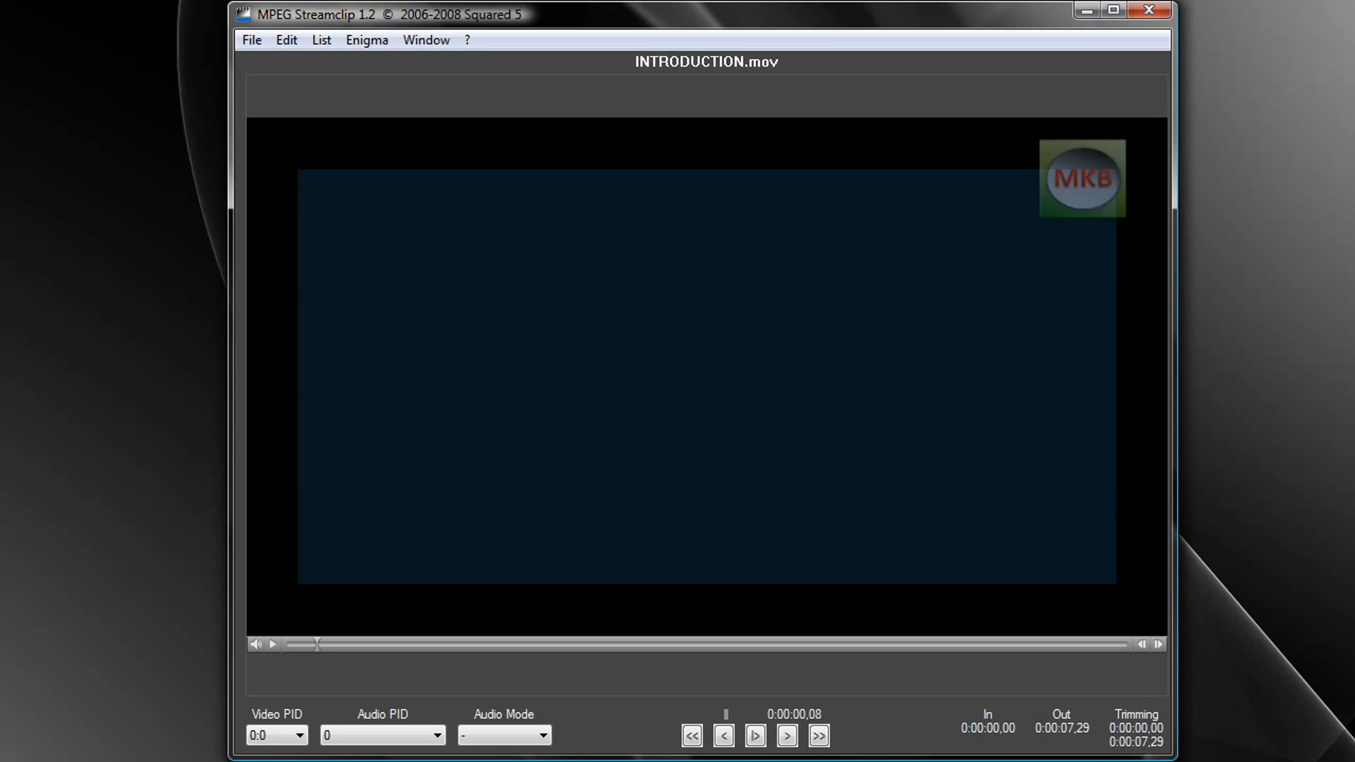
pyautogui.click(286, 40)
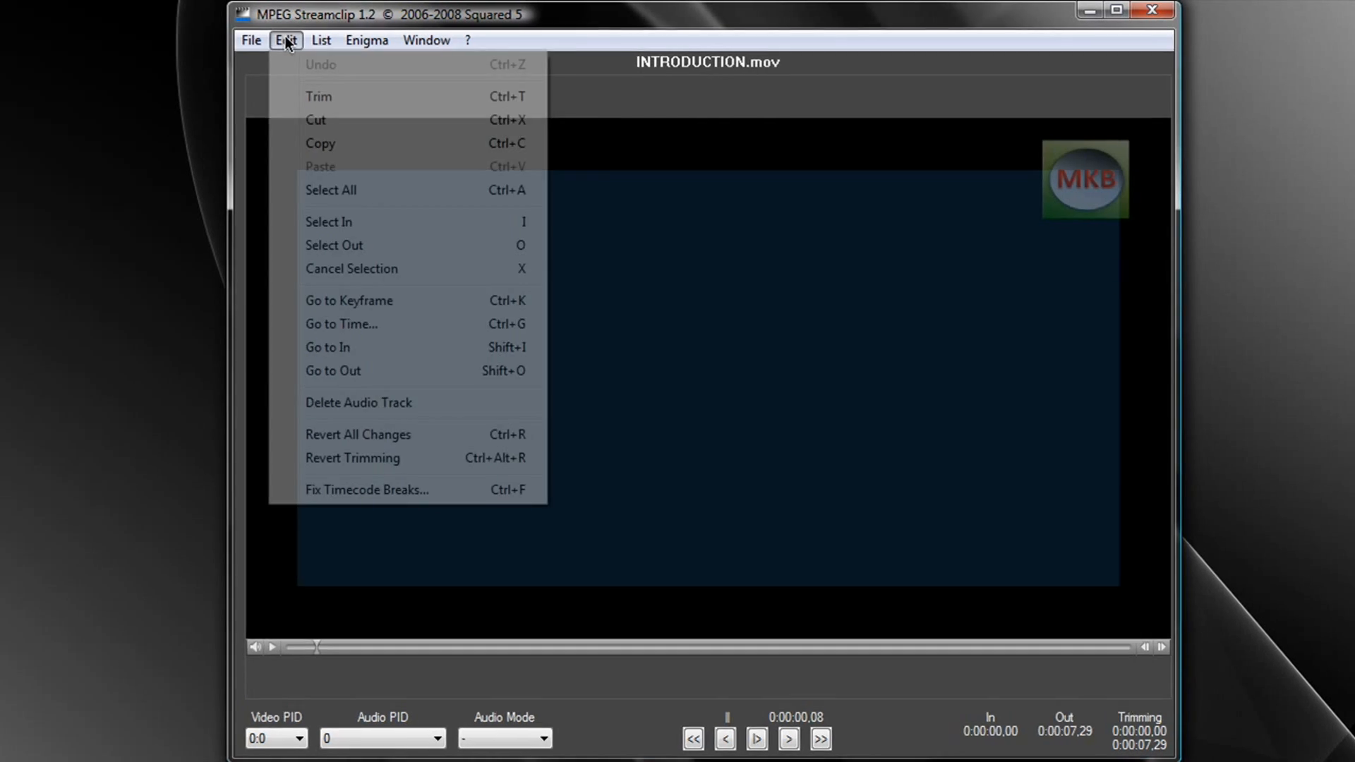